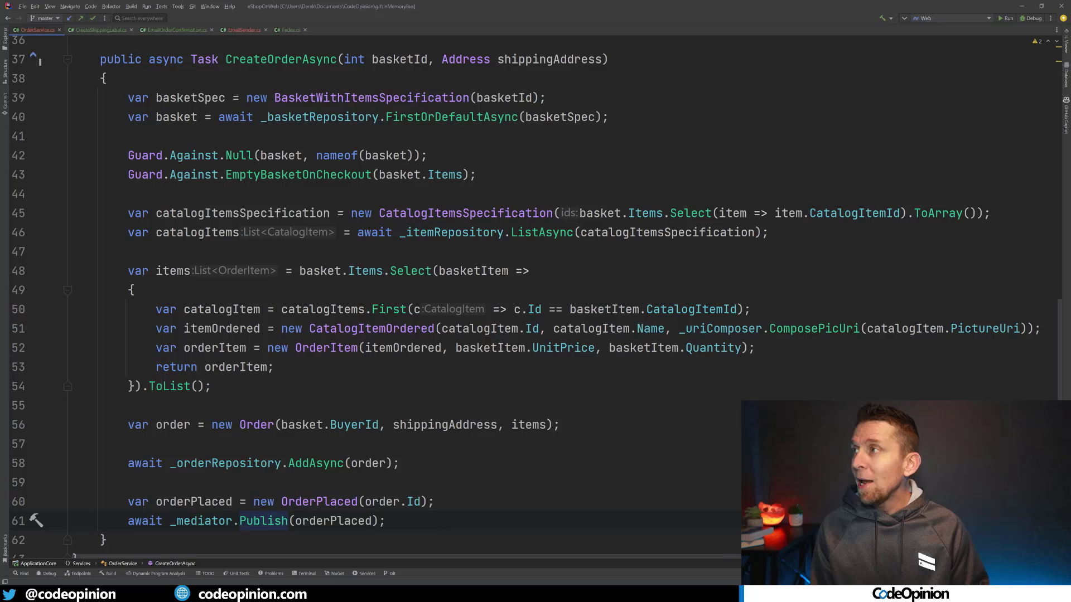
View the CreateShippingLabel handler, then the order confirmation email handler.
click(99, 30)
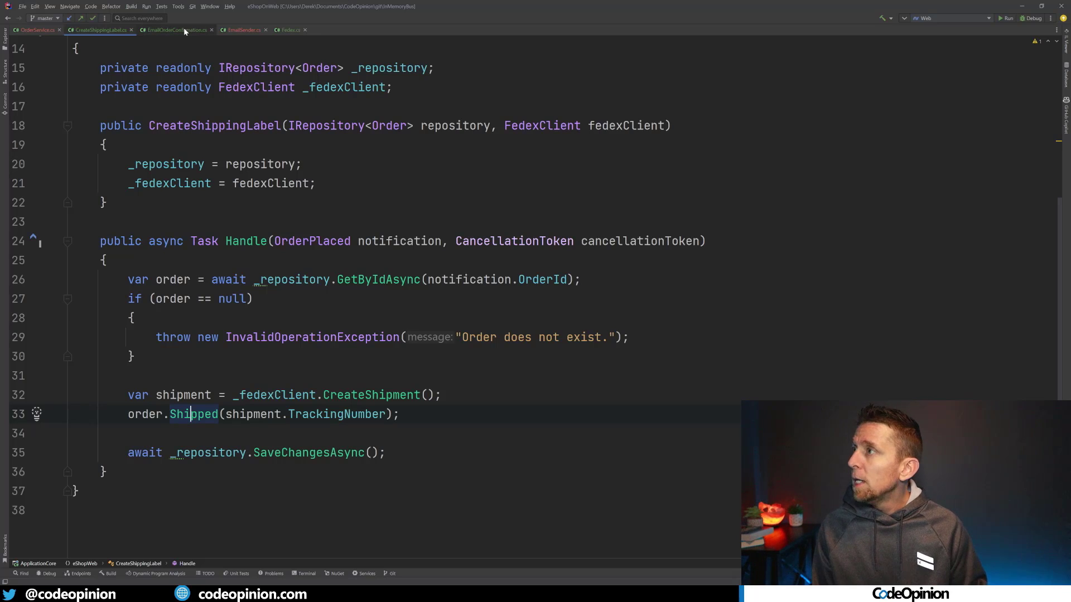
click(176, 29)
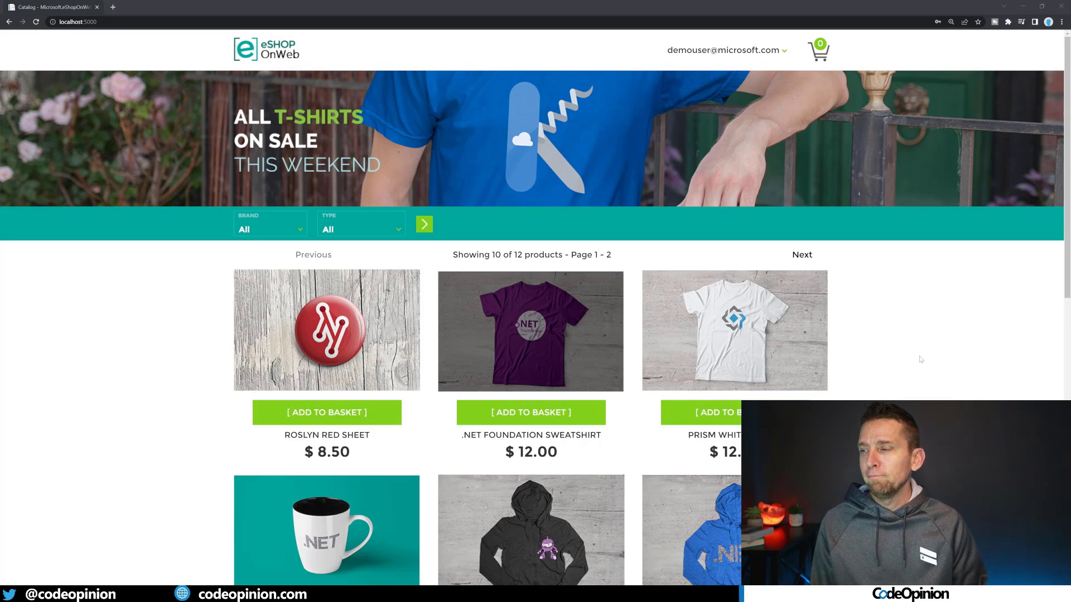
Add Roslyn Red Sheet to the basket and check out the order.
click(326, 411)
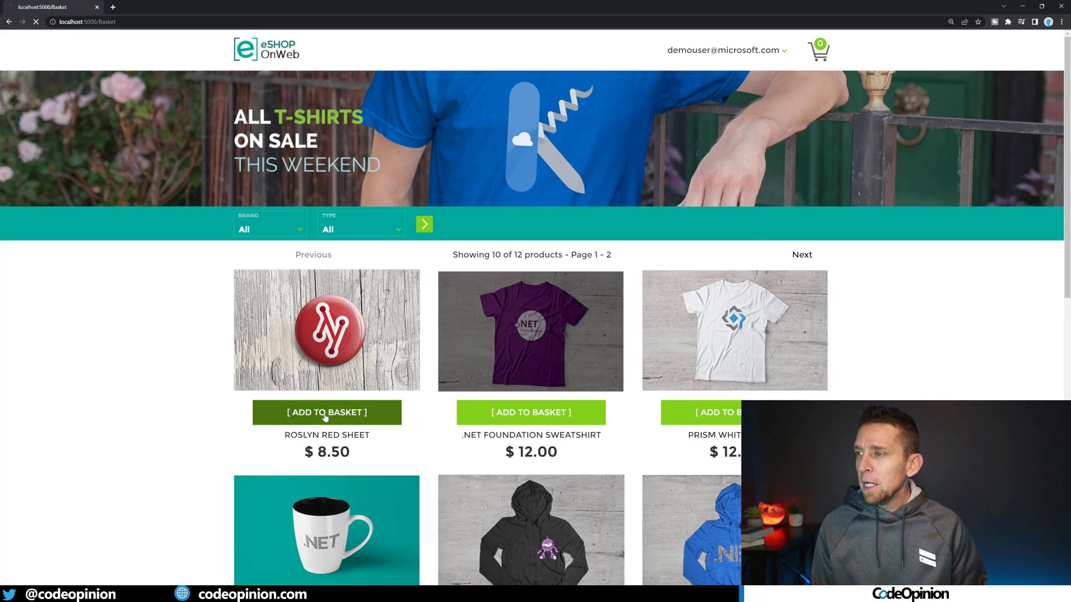
click(326, 412)
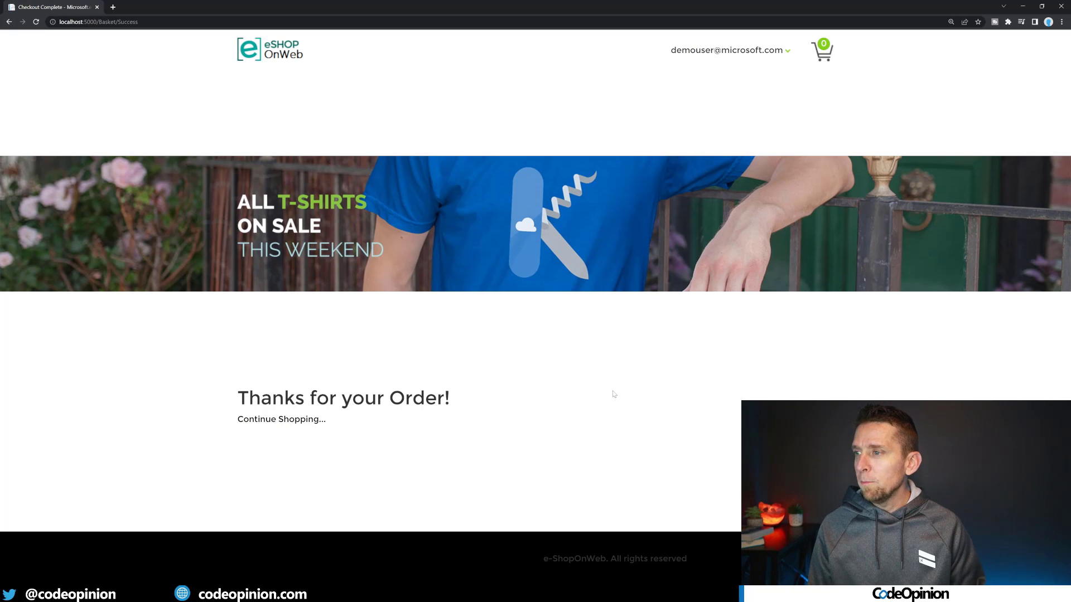
mouse_move(267, 61)
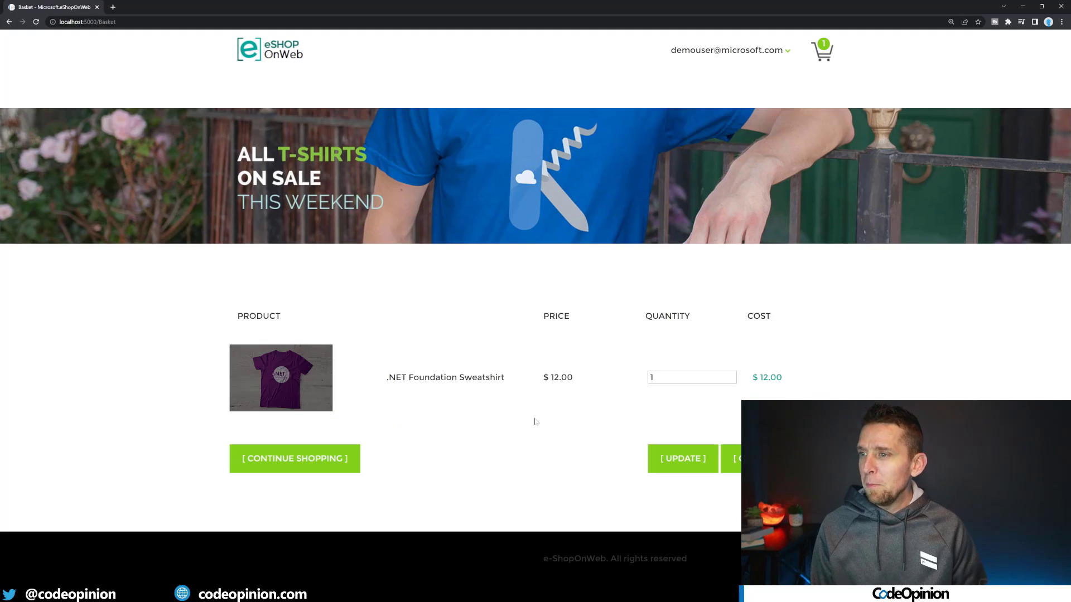
click(744, 458)
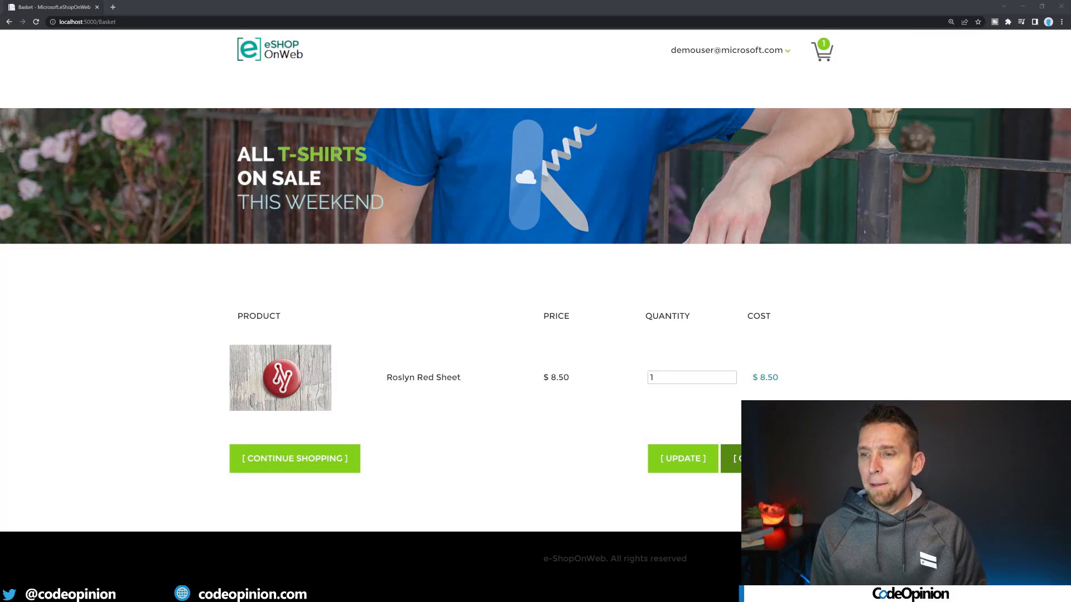
Check out the Roslyn Red Sheet order and add the .NET Foundation Sweatshirt.
click(751, 458)
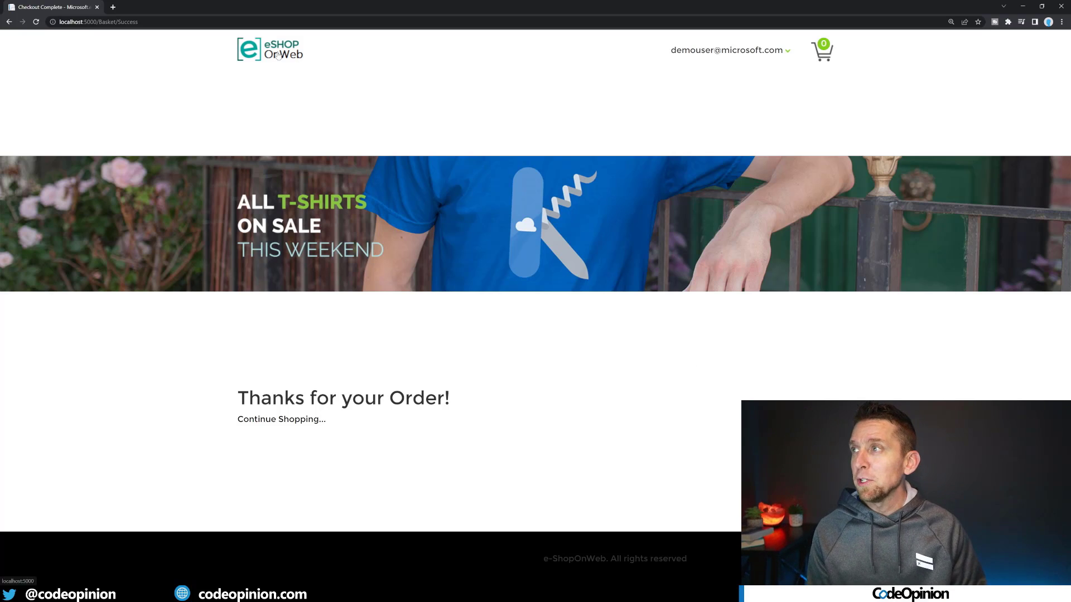
click(280, 419)
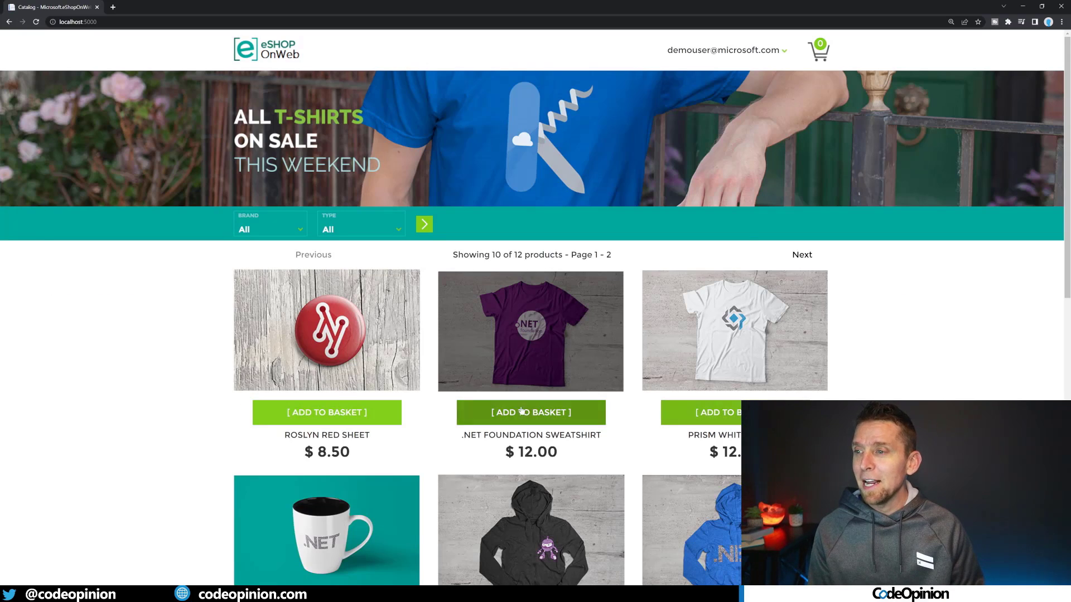
click(530, 411)
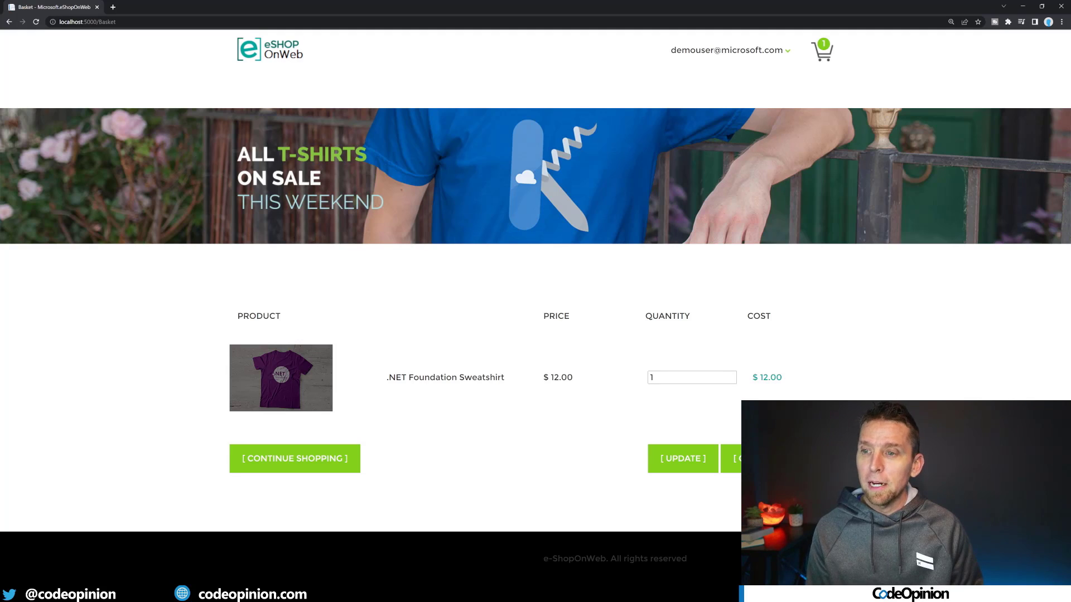
Check out the sweatshirt order, then add Roslyn Red Sheet again.
click(741, 458)
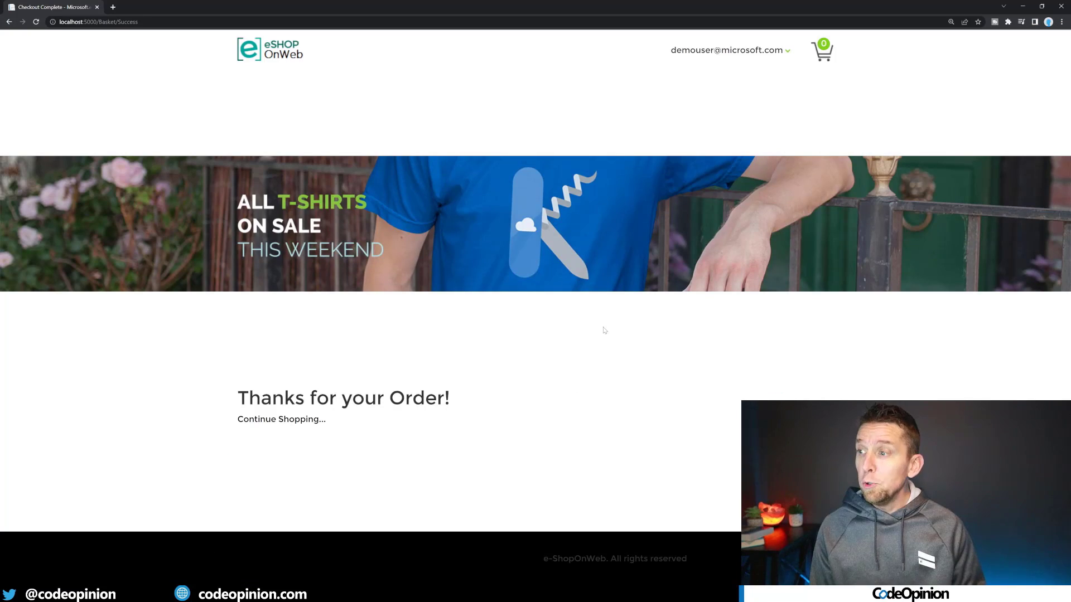
mouse_move(381, 98)
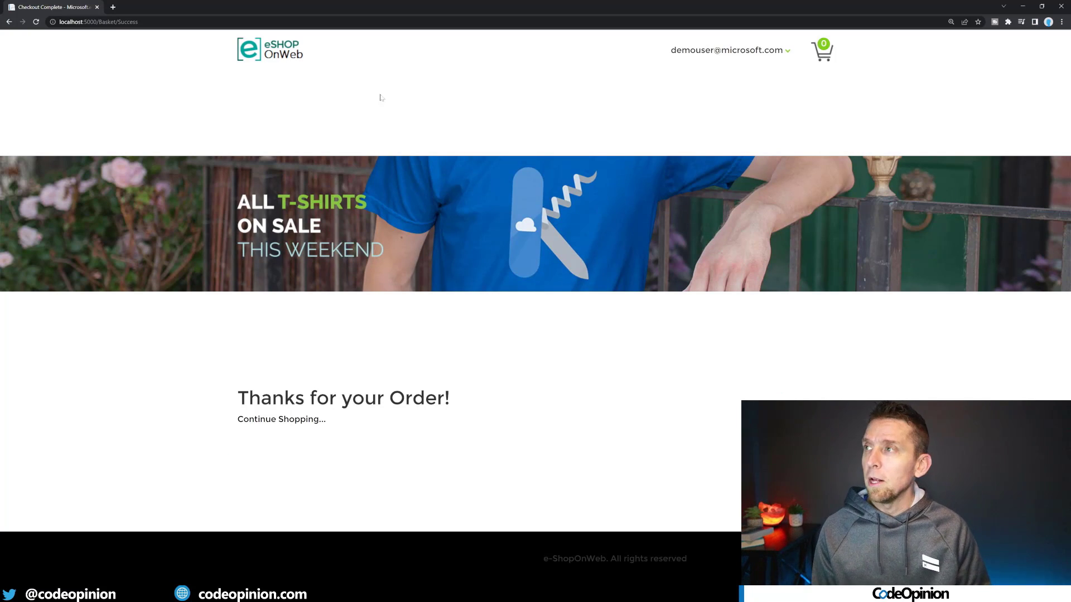
click(281, 419)
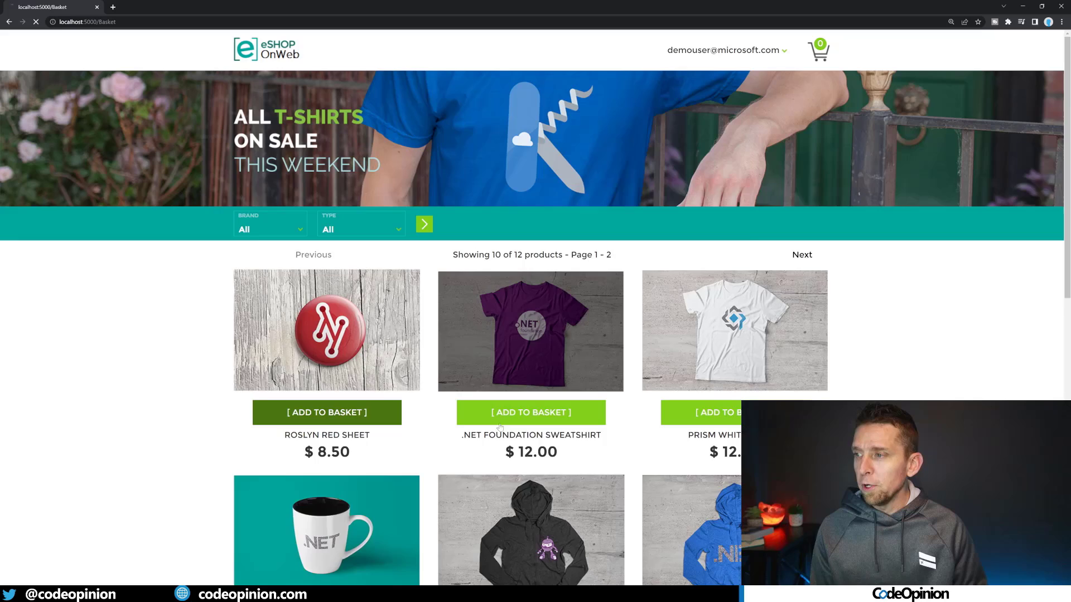
click(326, 412)
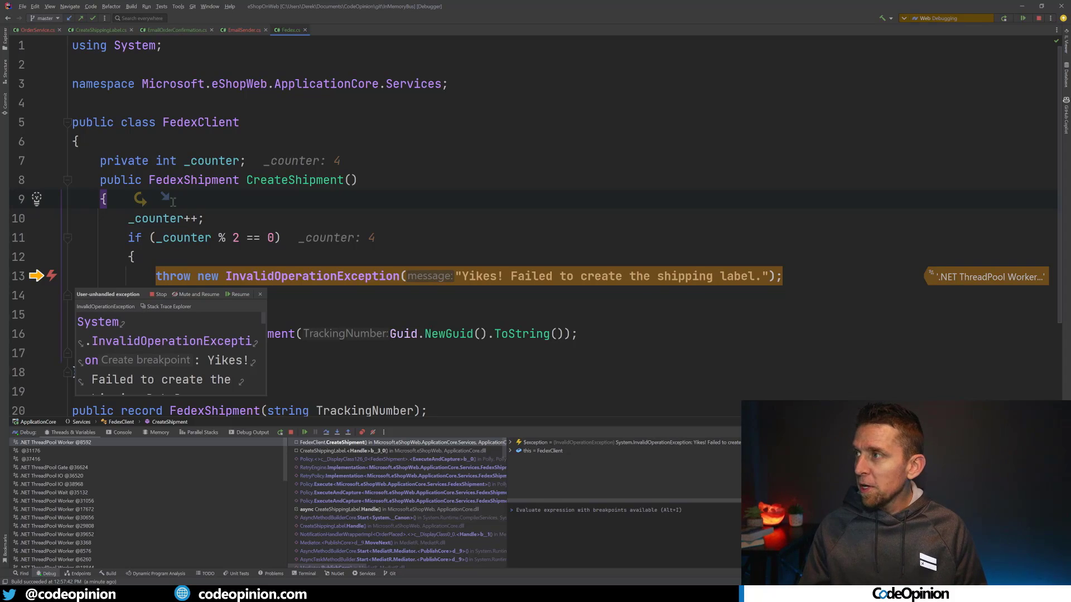
Resume execution past the FedexClient shipping-label exception.
click(243, 30)
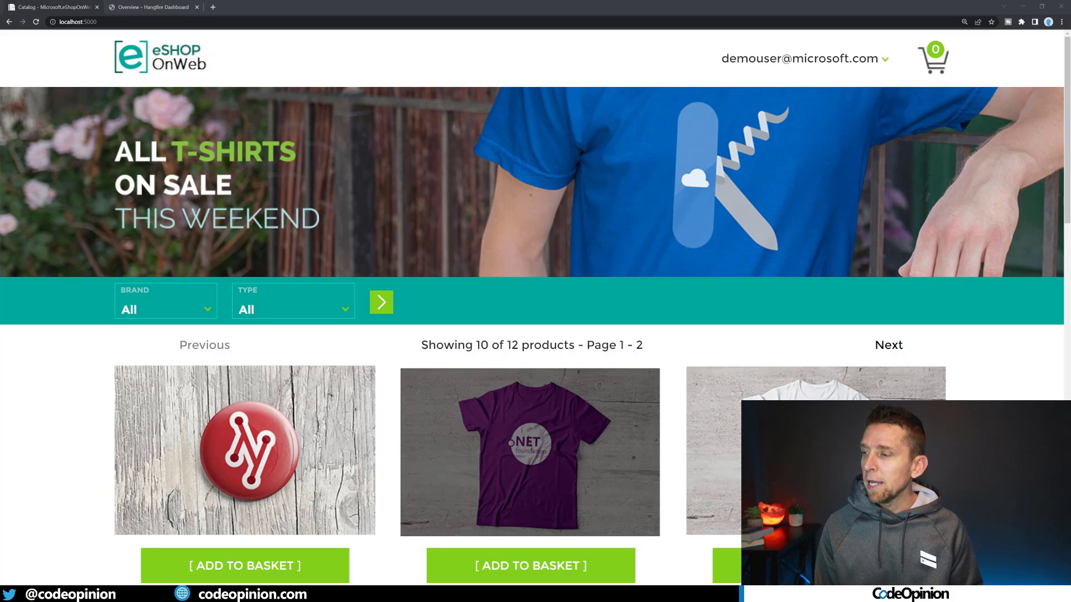
Add Roslyn Red Sheet and check out another order.
click(243, 565)
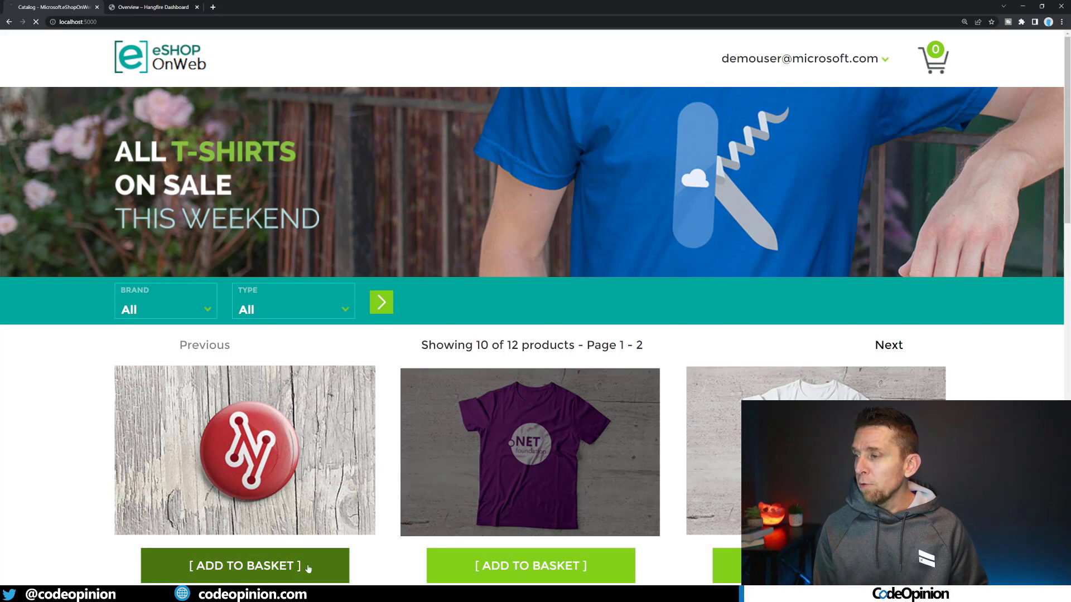
click(244, 565)
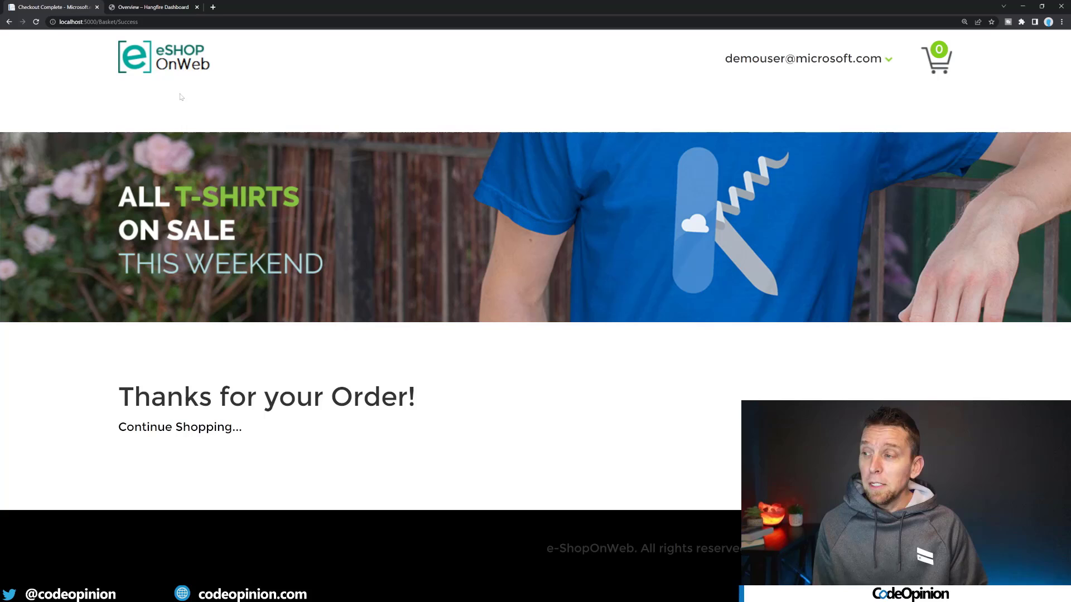
In Hangfire Retries, view the failed SendEmailAsync job's state details.
click(150, 8)
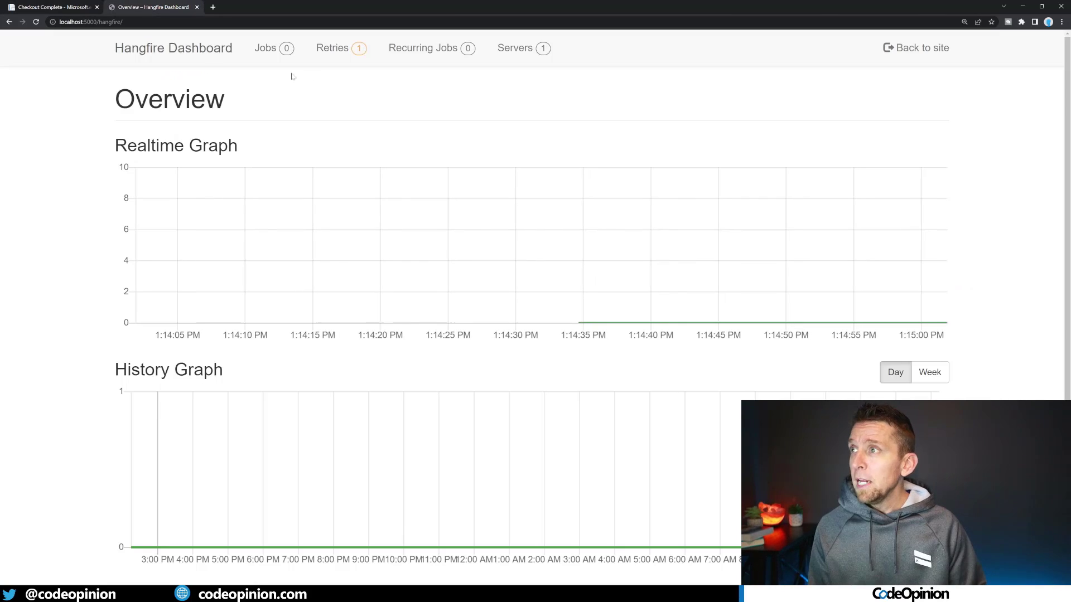
click(332, 48)
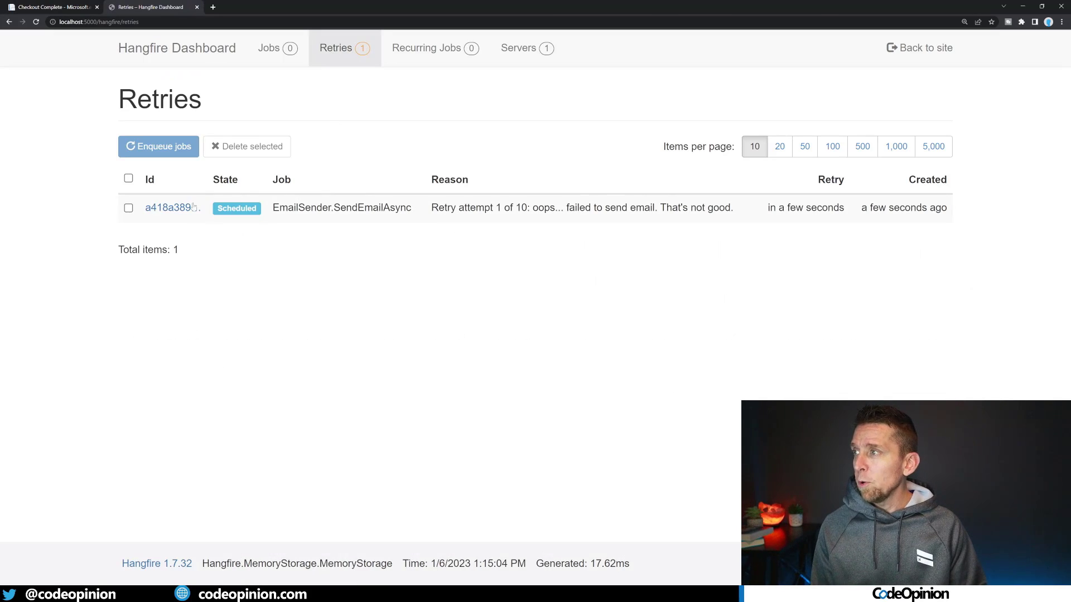
click(167, 207)
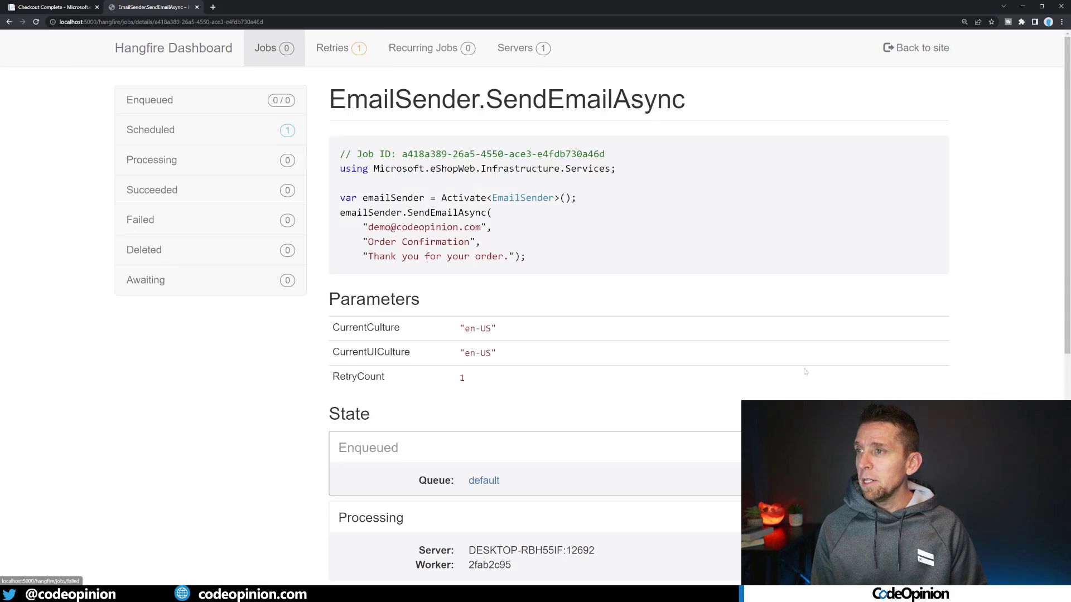
scroll(down, 3)
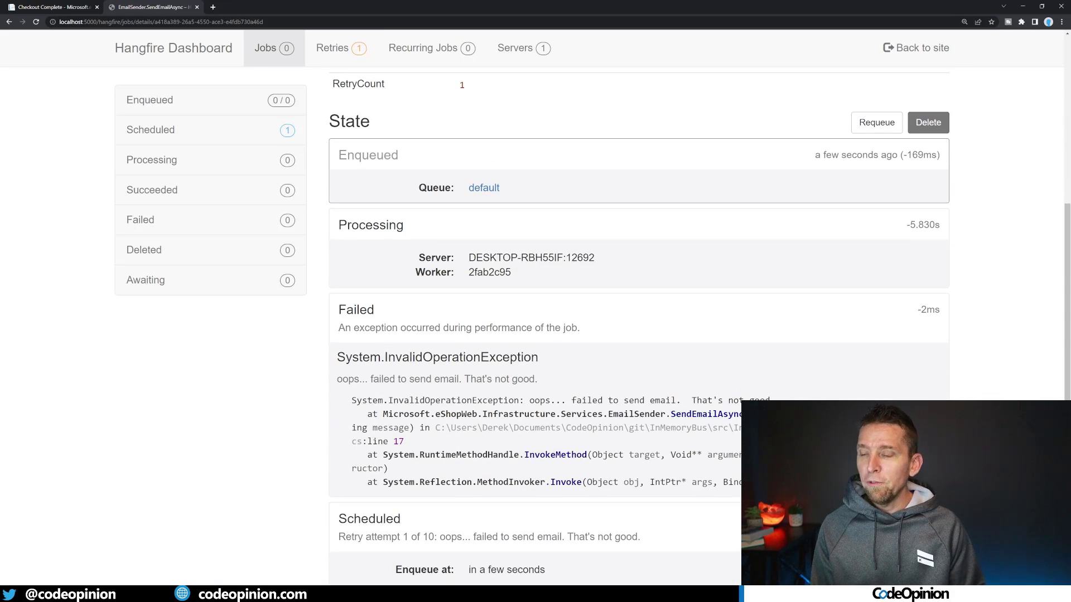